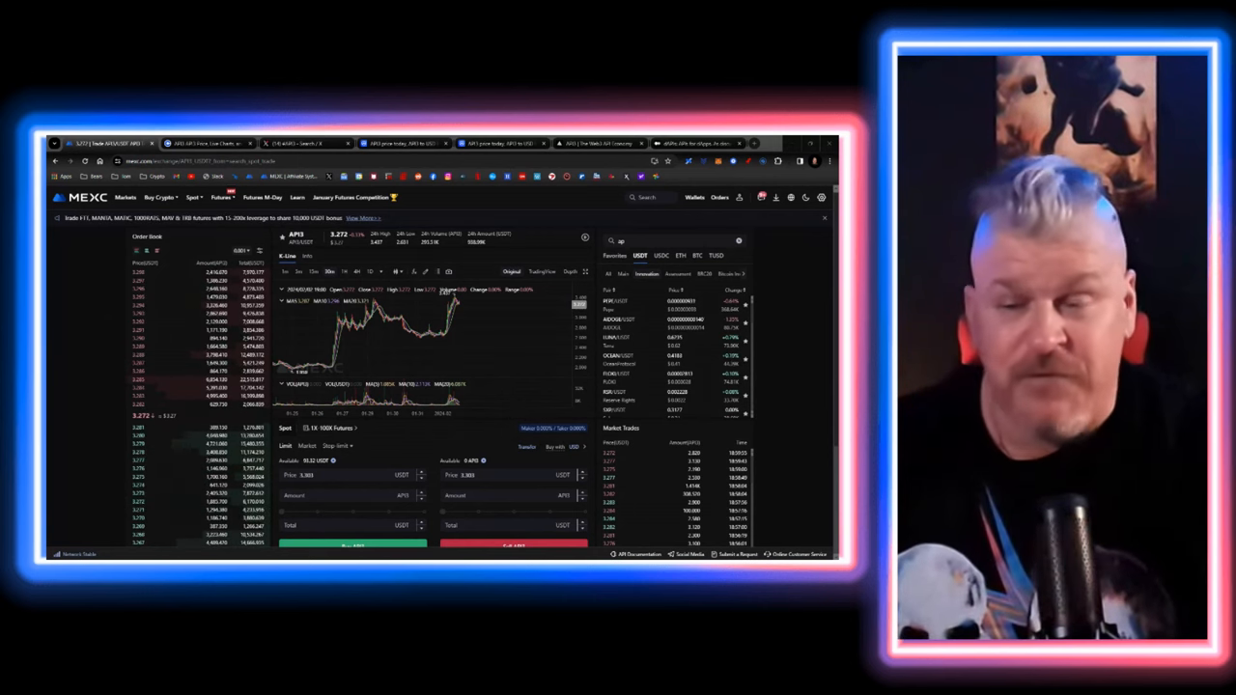
Step: Place a 50 USDT market-price buy order for API3 on the Spot panel
{"action": "scroll", "scroll_direction": "down", "scroll_amount": 3}
{"action": "type", "text": "50"}
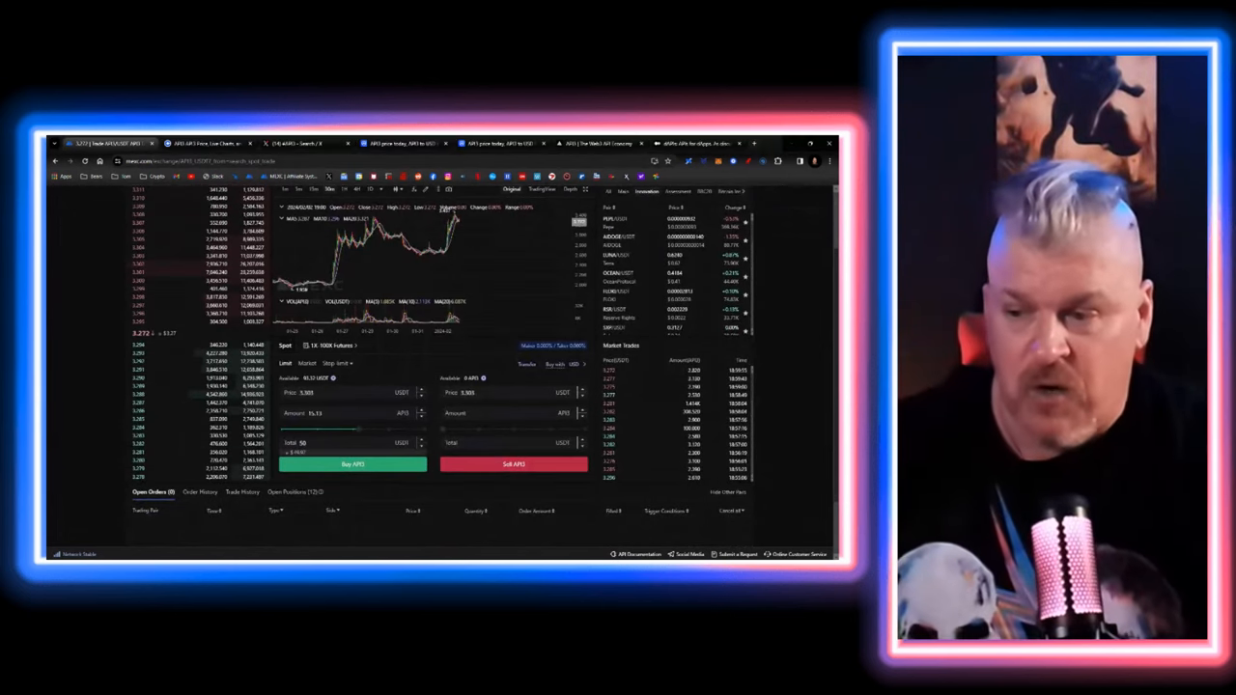
{"action": "left_click", "coordinate": [307, 363]}
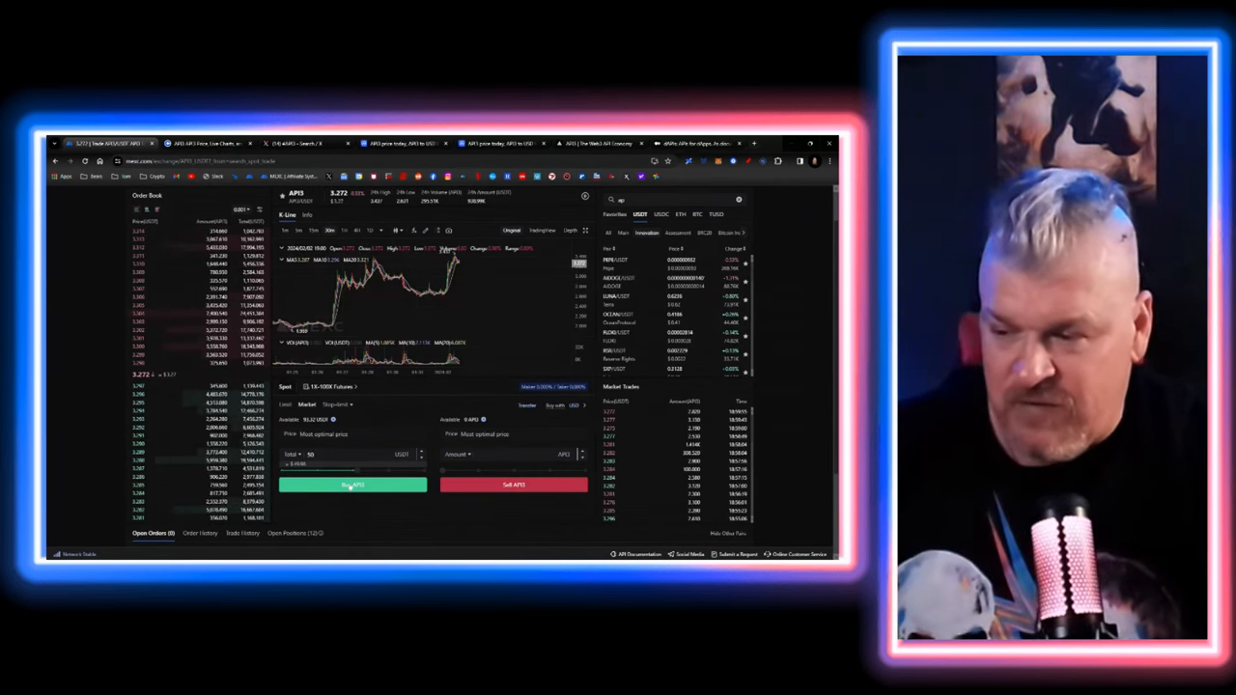
{"action": "left_click", "coordinate": [351, 484]}
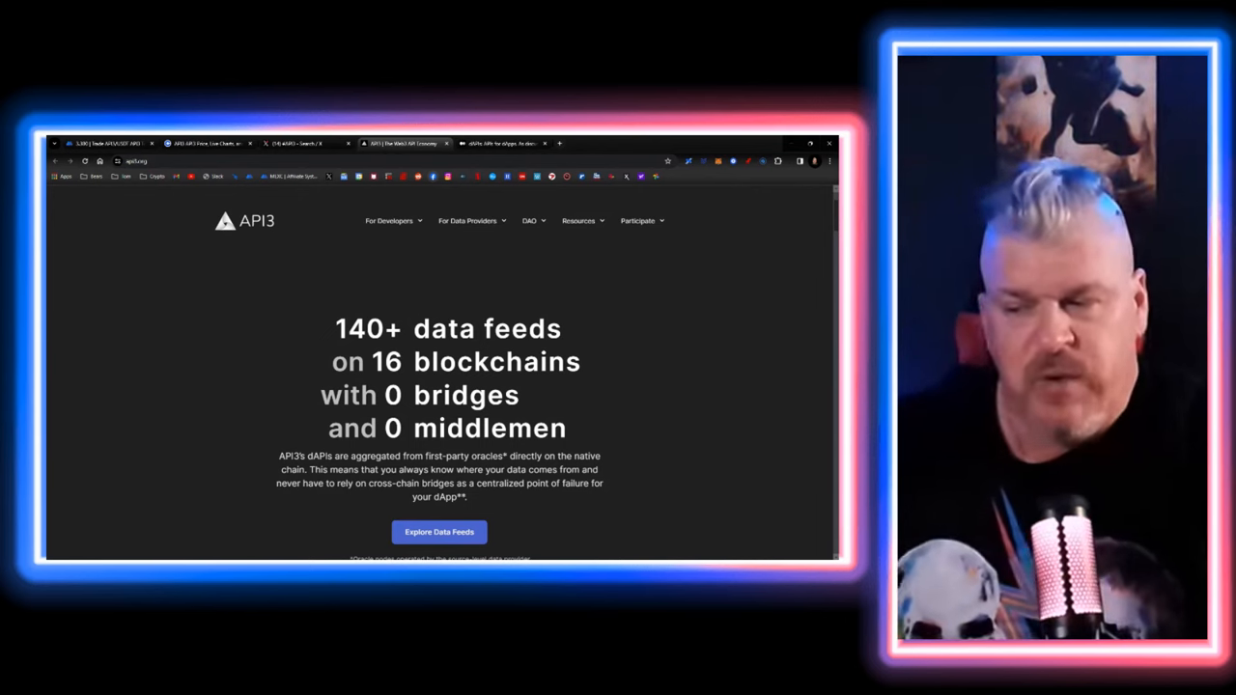
Step: Navigate from the api3.org home page toward the API3 Market dAPIs listing
{"action": "left_click", "coordinate": [389, 221]}
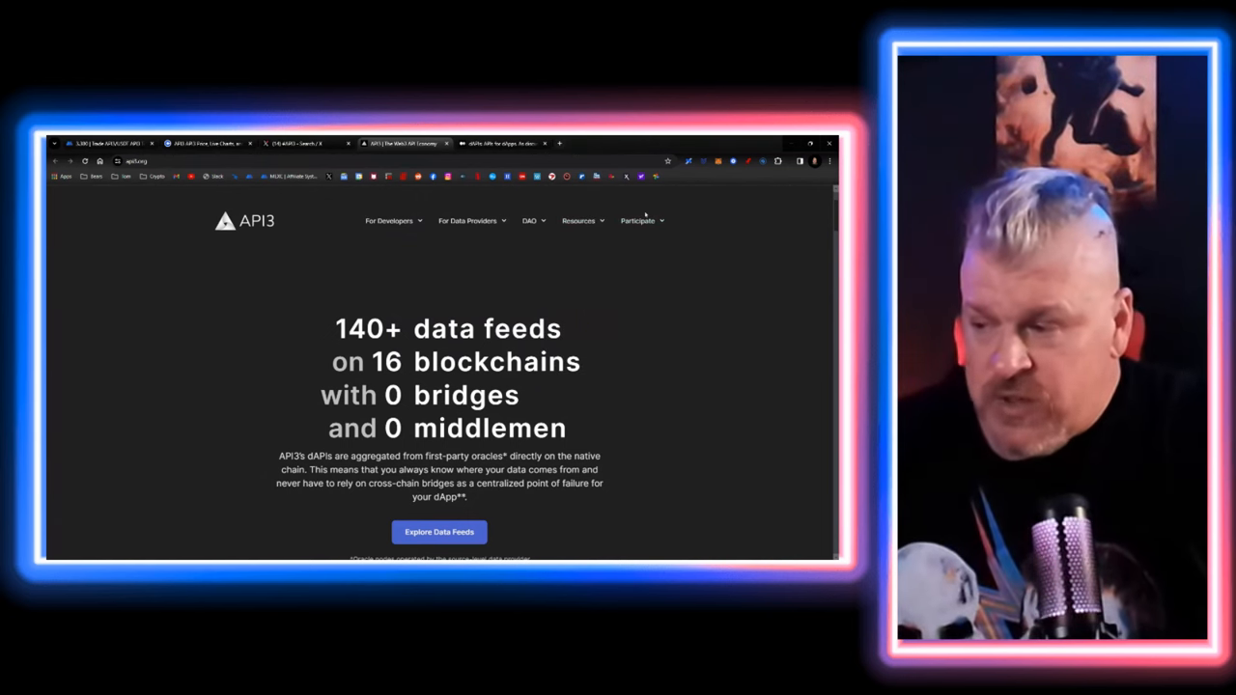
{"action": "left_click", "coordinate": [579, 220]}
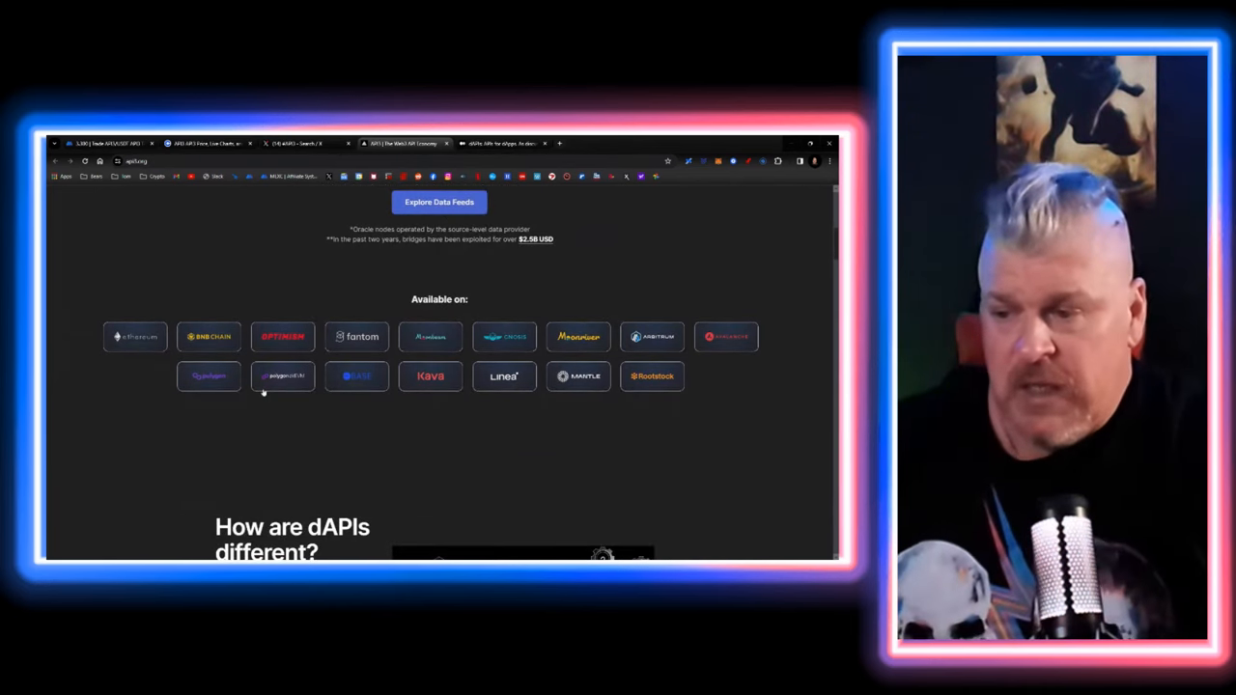
{"action": "mouse_move", "coordinate": [777, 321]}
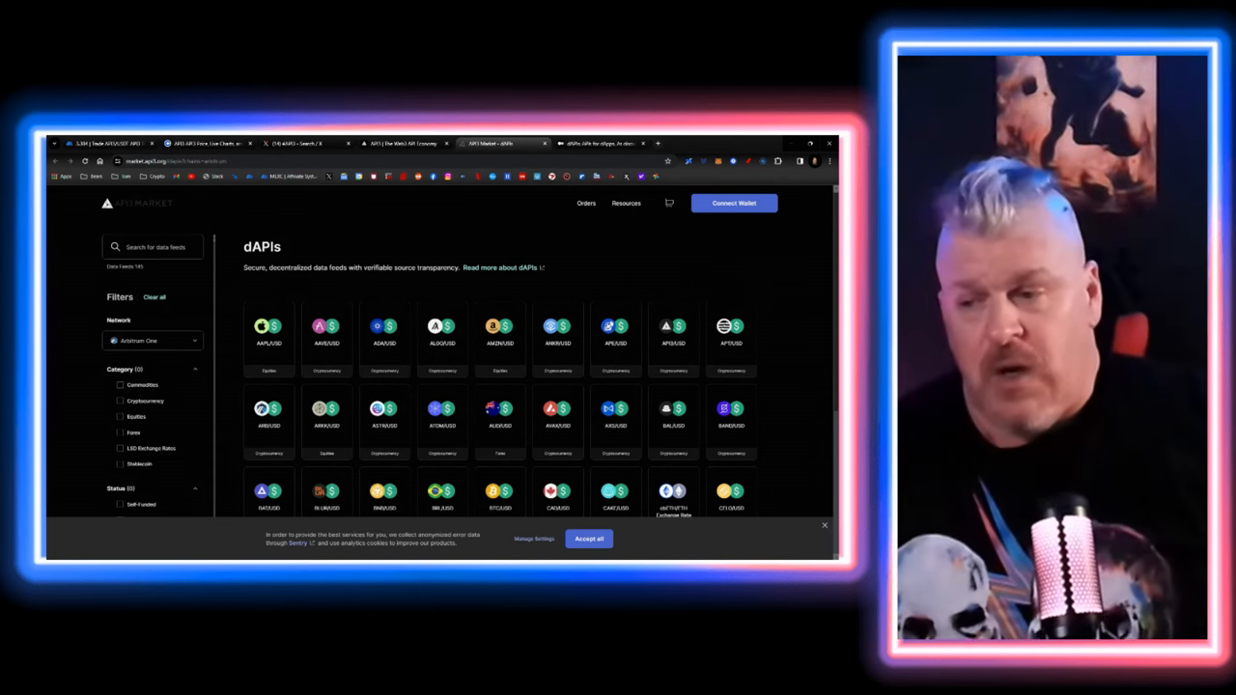
Step: Browse the API3 Market dAPI feed grid, then open the MEXC Spot wallet assets
{"action": "scroll", "scroll_direction": "down", "scroll_amount": 3}
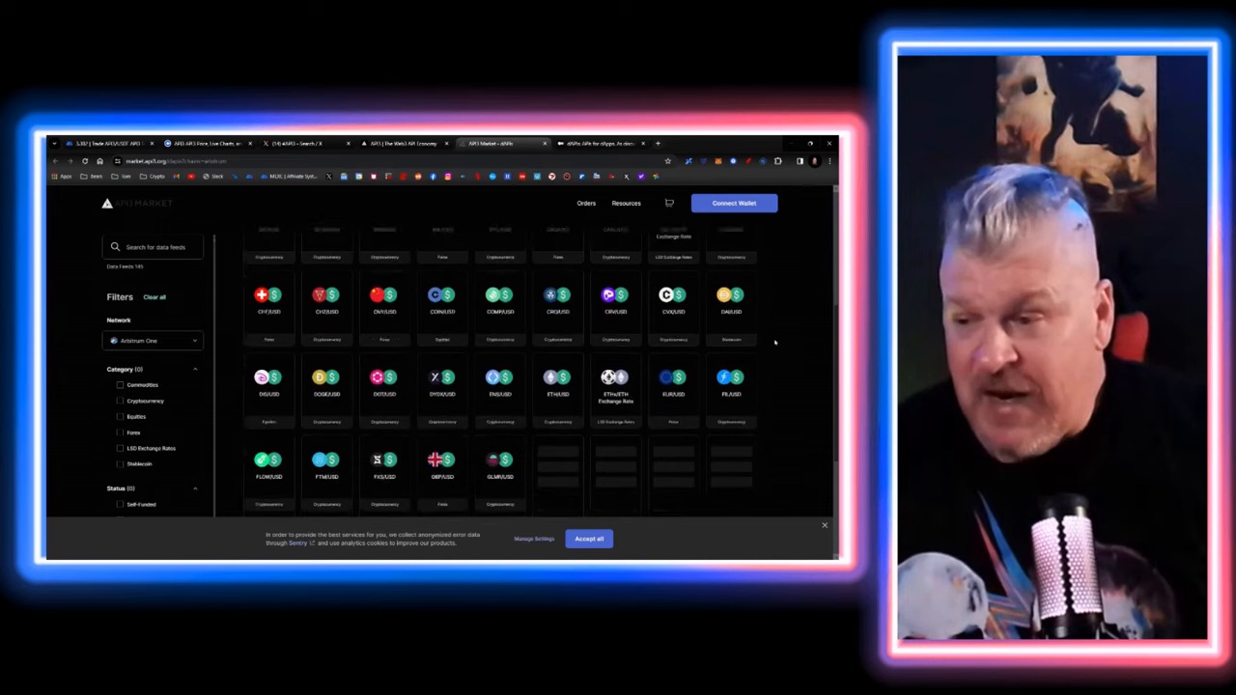
{"action": "scroll", "scroll_direction": "down", "scroll_amount": 3}
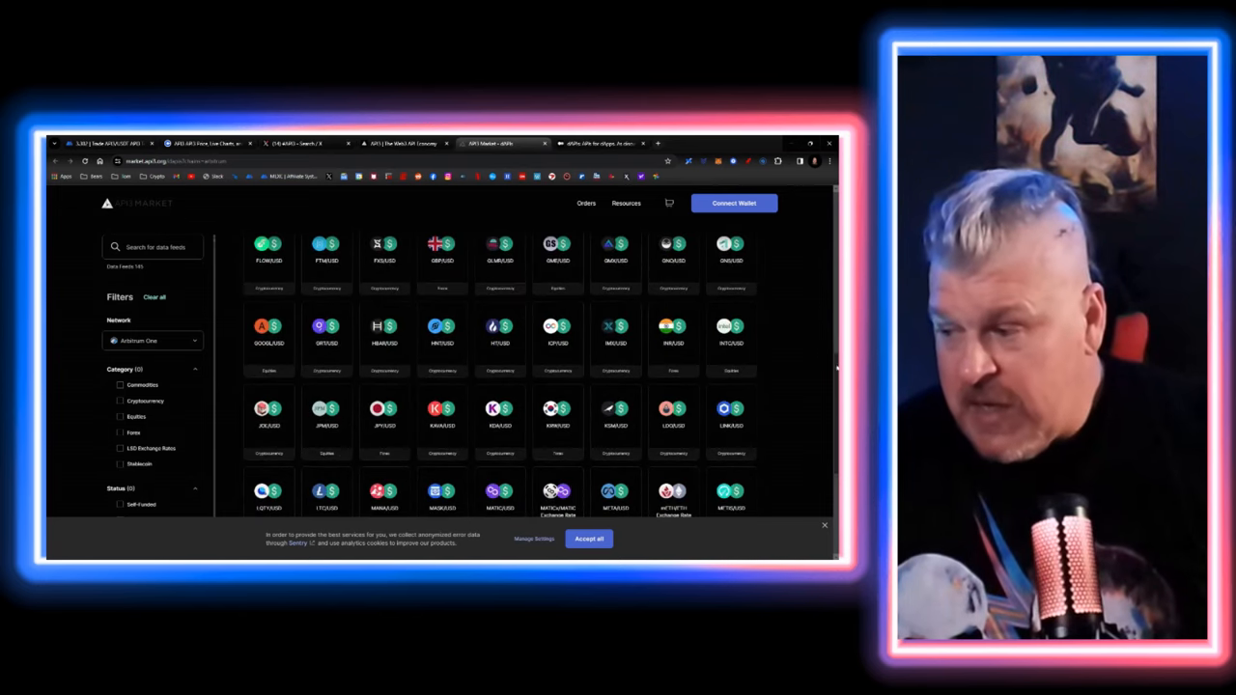
{"action": "scroll", "scroll_direction": "down", "scroll_amount": 3}
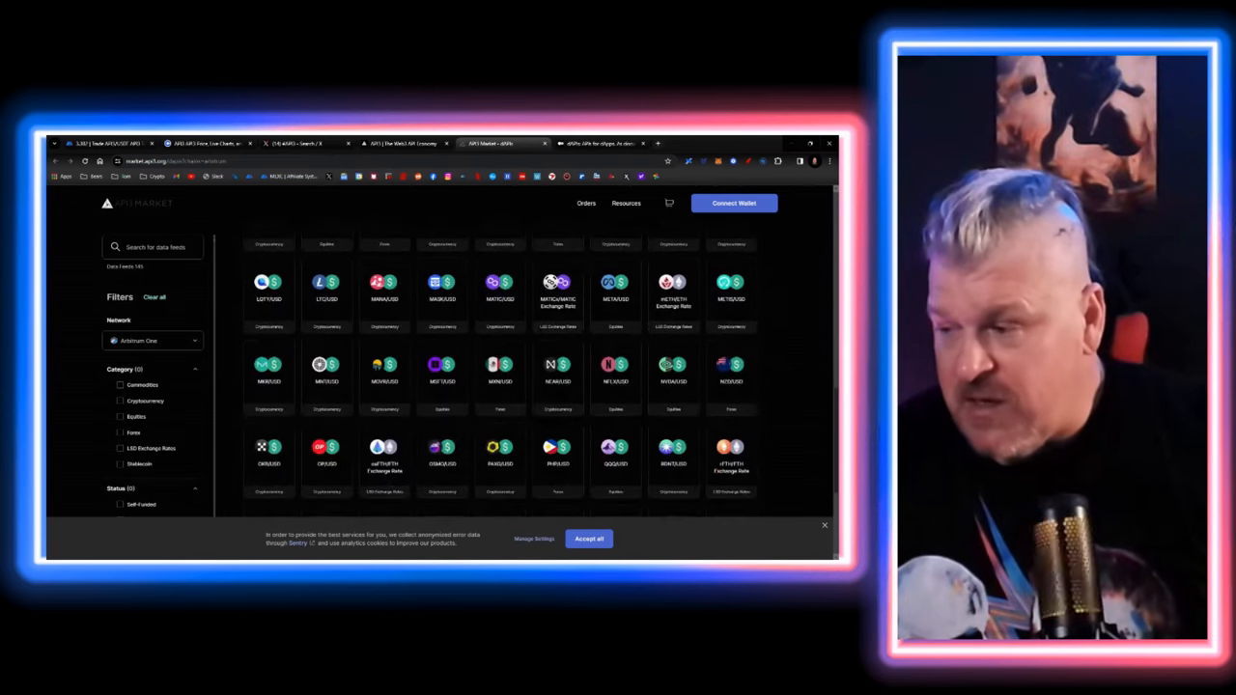
{"action": "scroll", "scroll_direction": "down", "scroll_amount": 3}
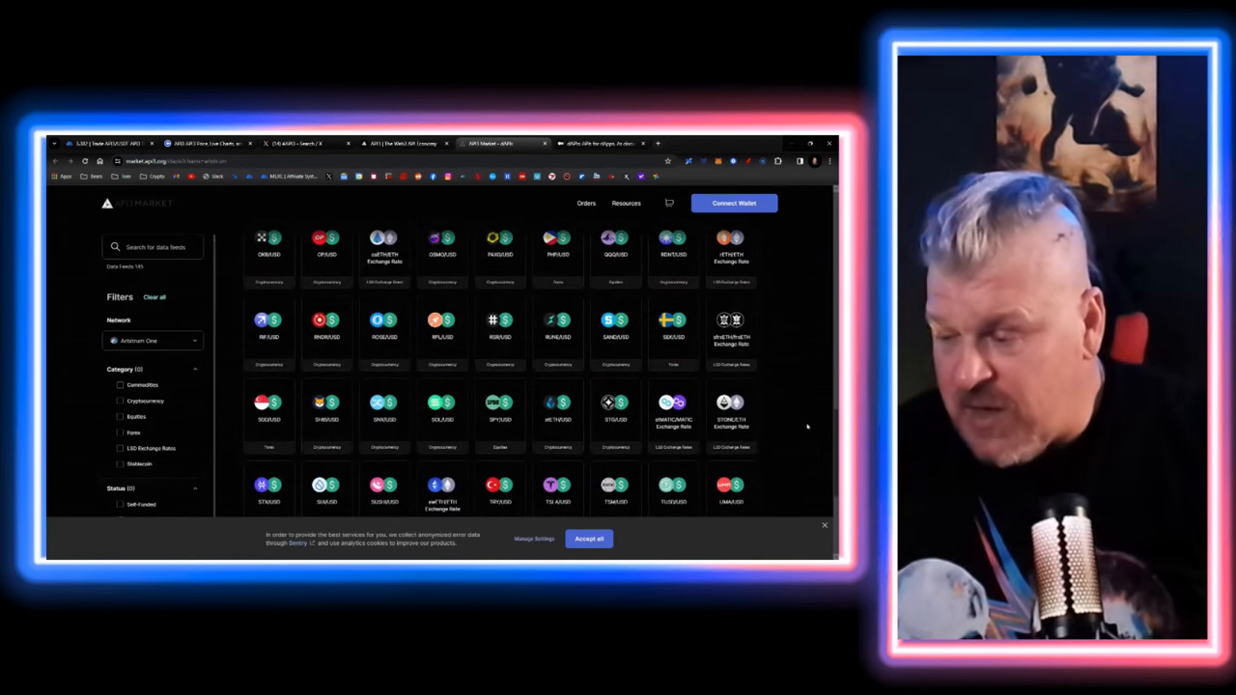
{"action": "scroll", "scroll_direction": "down", "scroll_amount": 3}
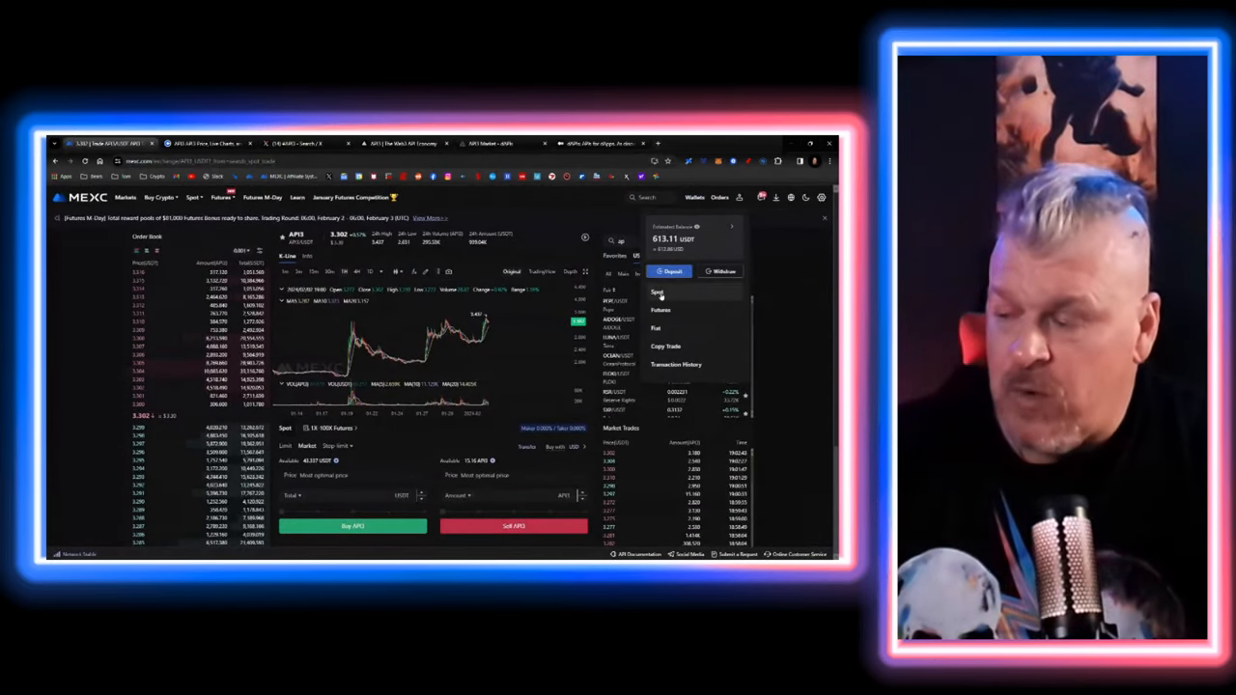
{"action": "left_click", "coordinate": [658, 291]}
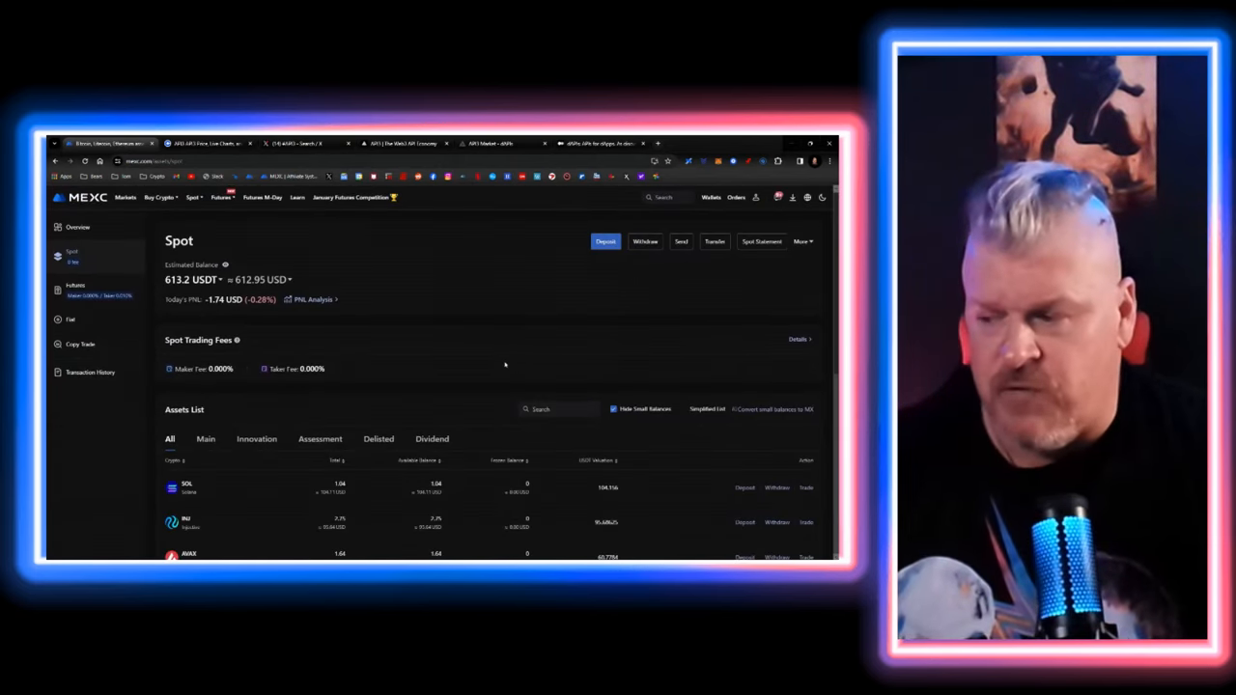
{"action": "scroll", "scroll_direction": "down", "scroll_amount": 3}
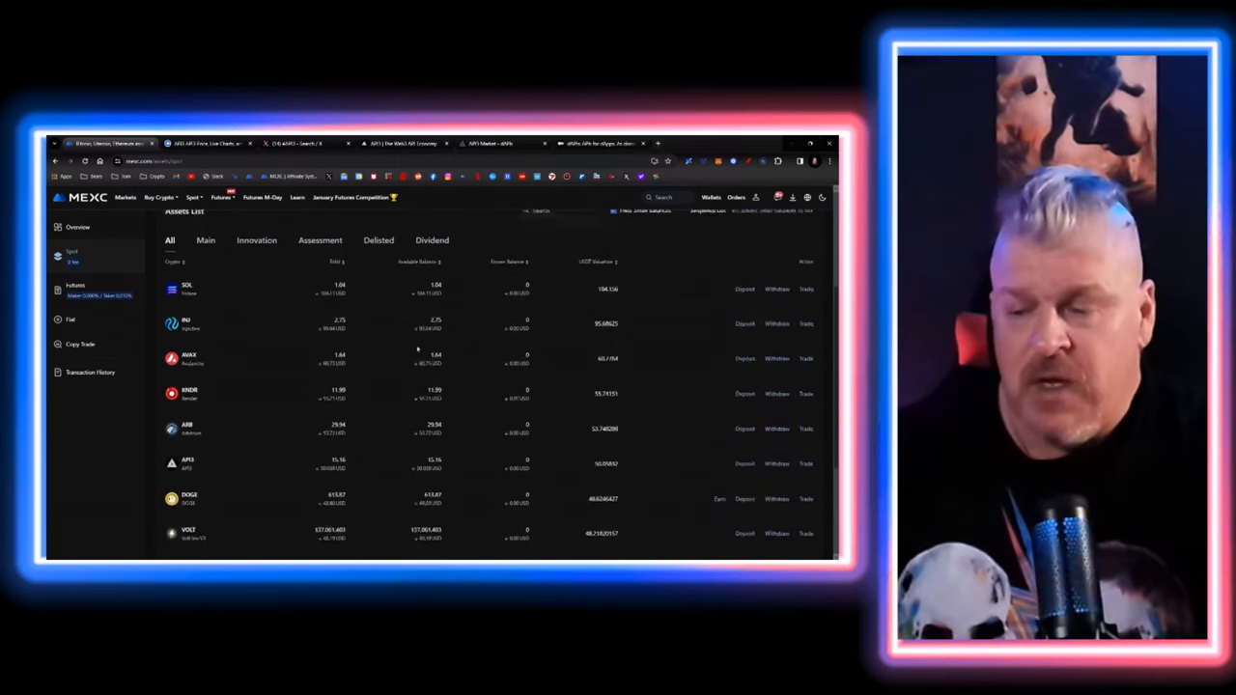
{"action": "scroll", "scroll_direction": "down", "scroll_amount": 3}
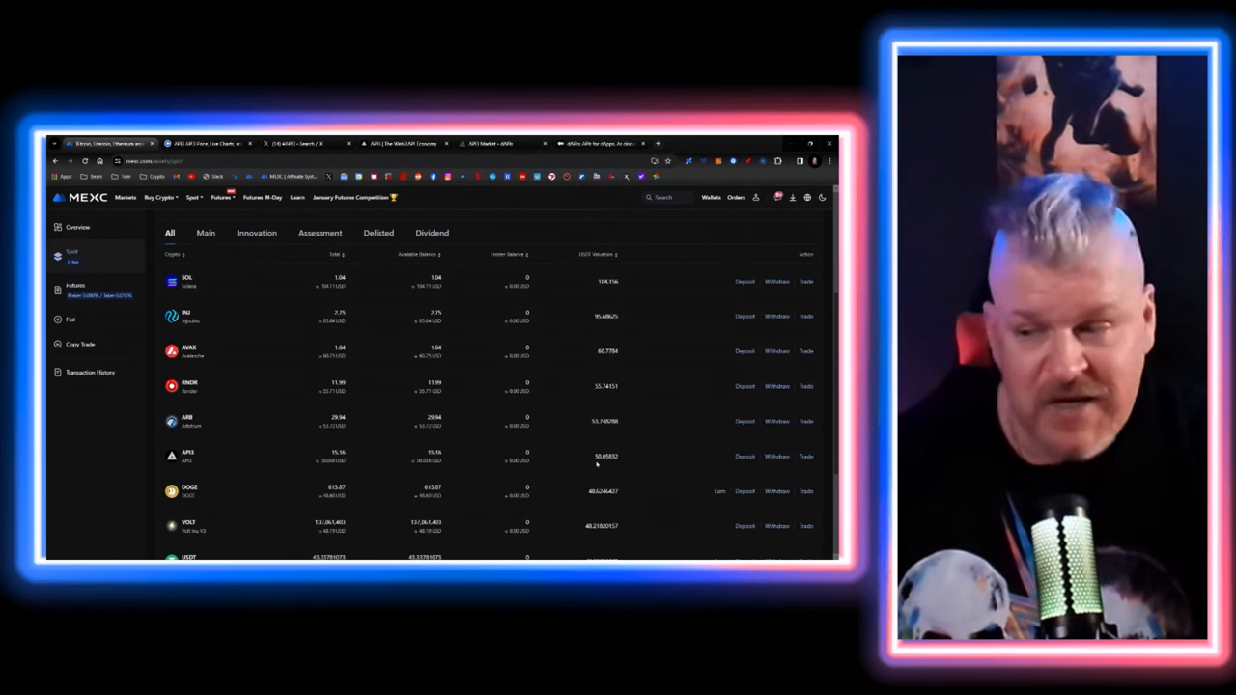
{"action": "scroll", "scroll_direction": "down", "scroll_amount": 3}
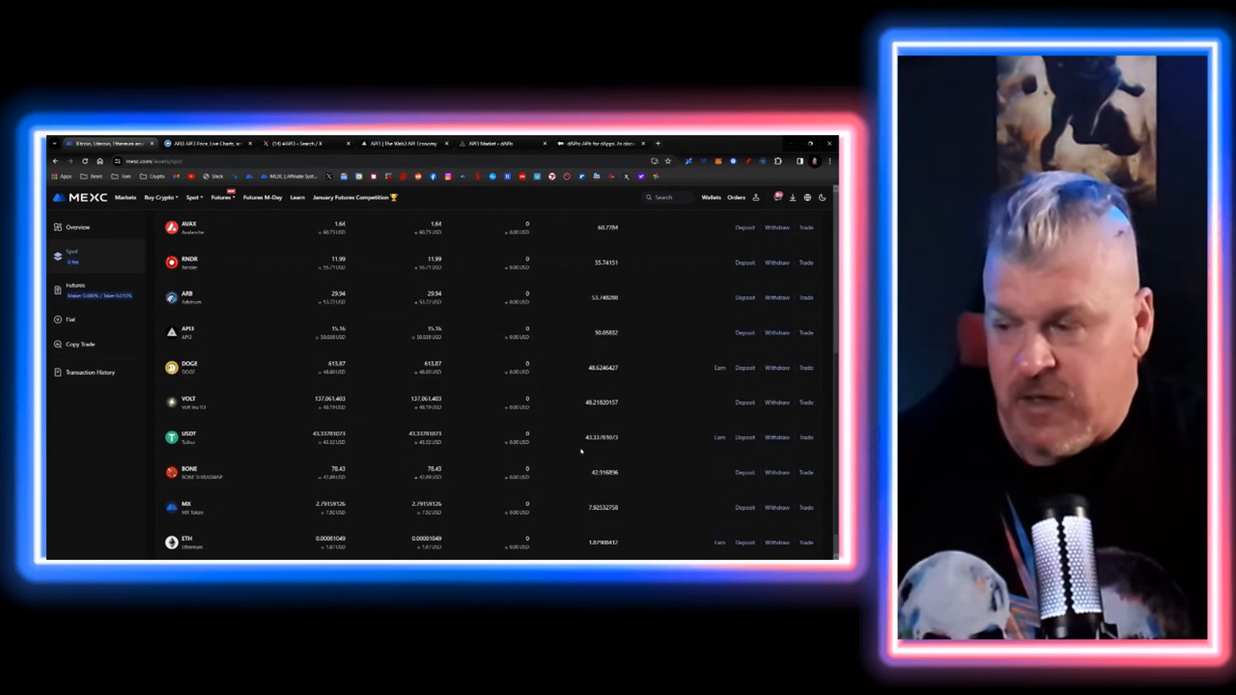
{"action": "scroll", "scroll_direction": "down", "scroll_amount": 3}
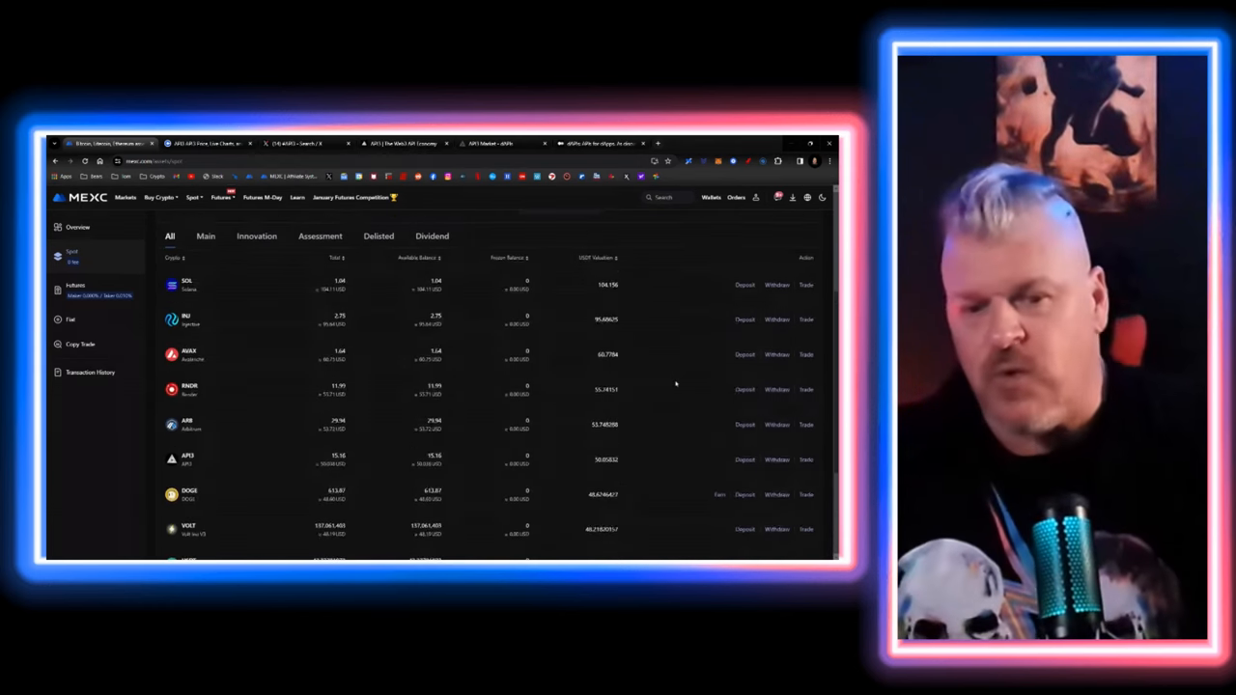
{"action": "scroll", "scroll_direction": "down", "scroll_amount": 3}
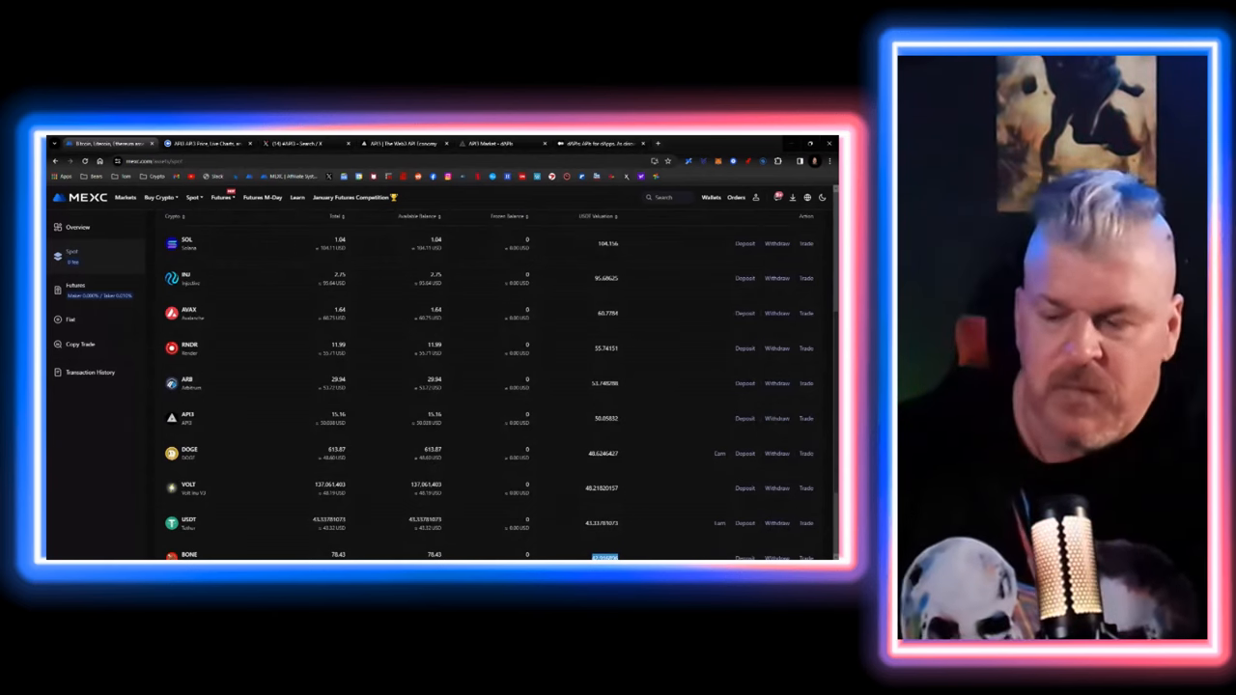
{"action": "scroll", "scroll_direction": "down", "scroll_amount": 3}
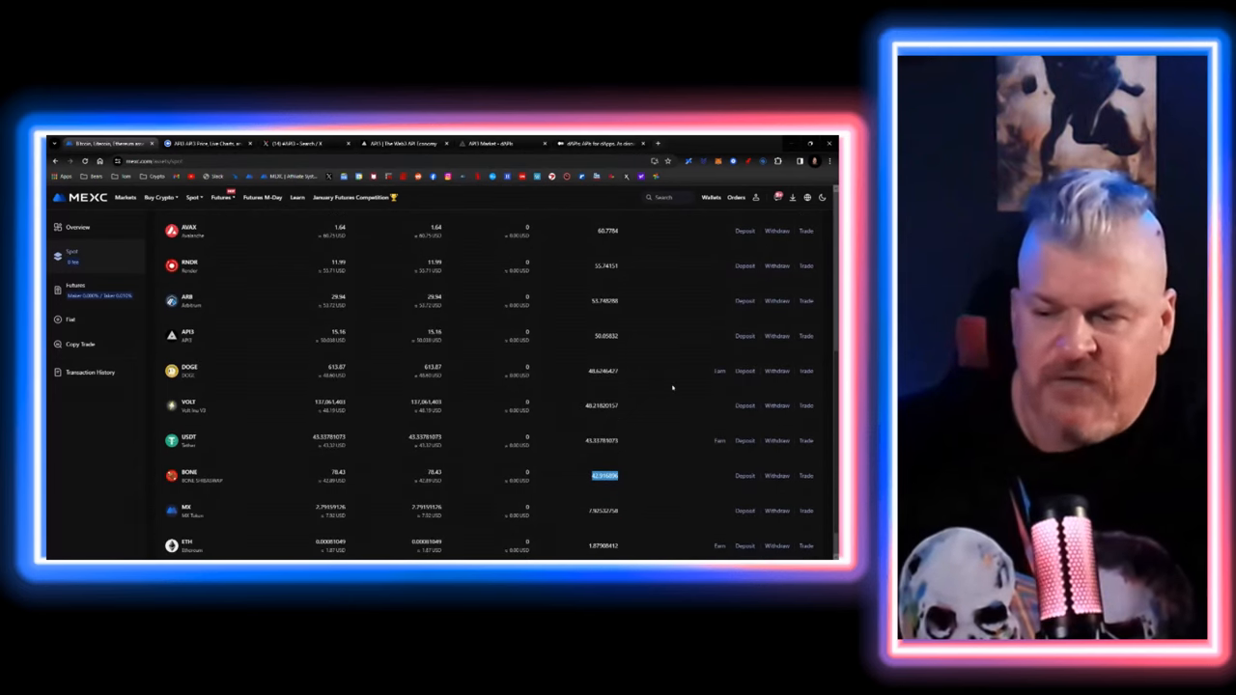